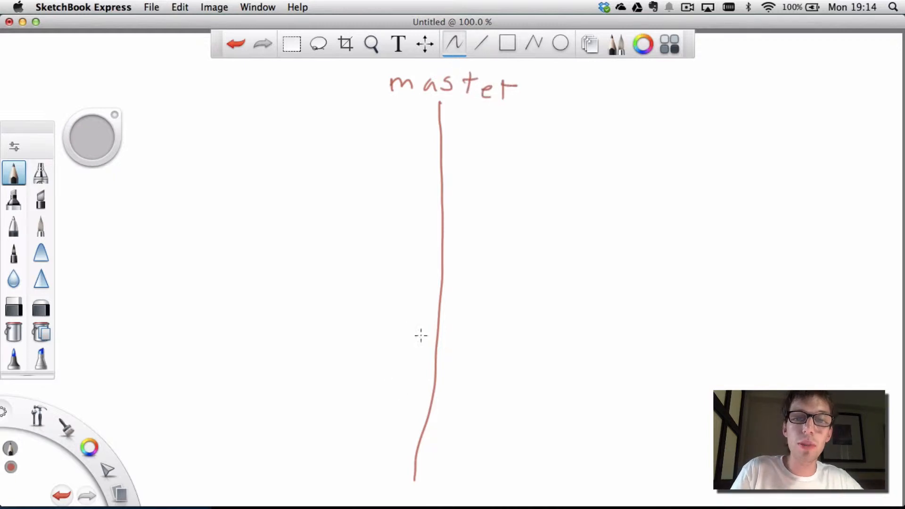
mouse_move(424, 412)
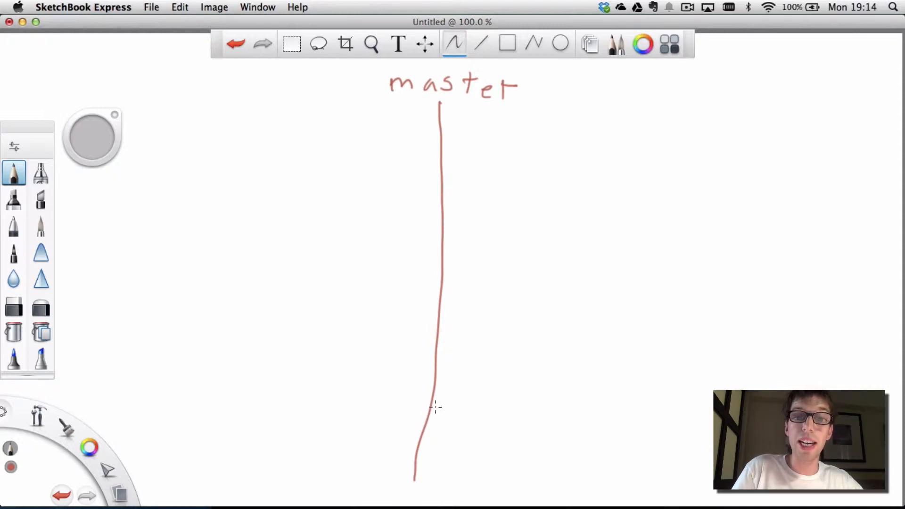
mouse_move(435, 396)
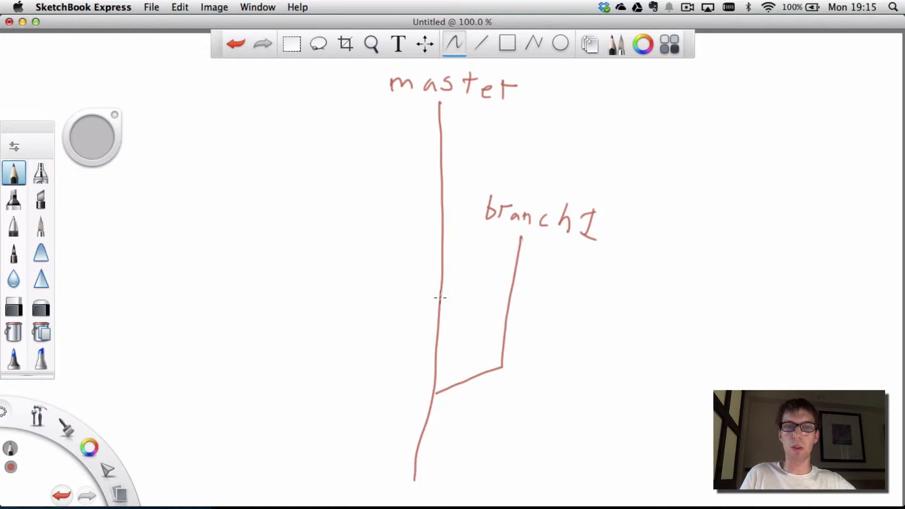
mouse_move(362, 253)
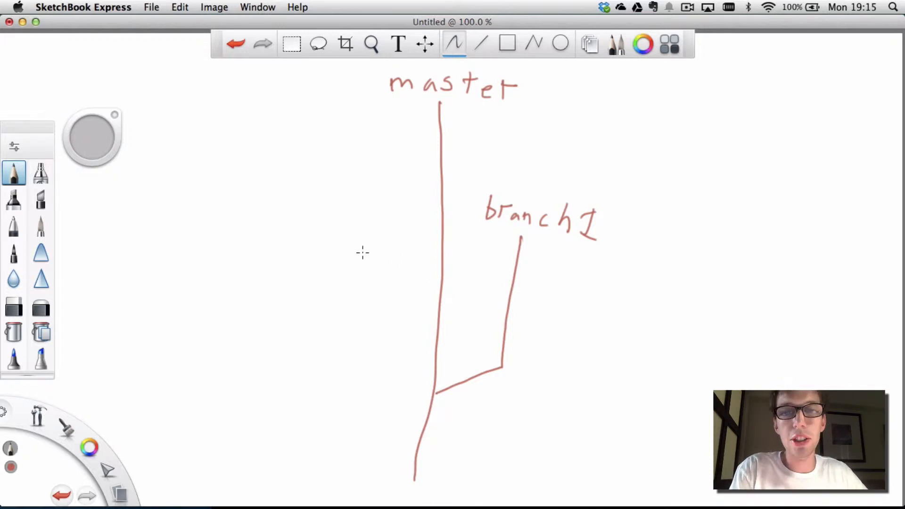
mouse_move(373, 223)
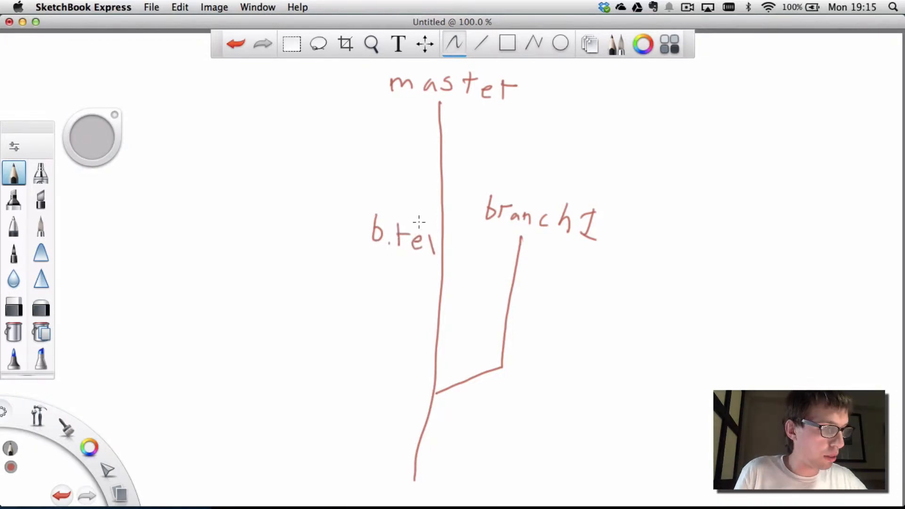
Step: Pick the pencil brush to handwrite 'b.txt' beside the master line
left_click(236, 43)
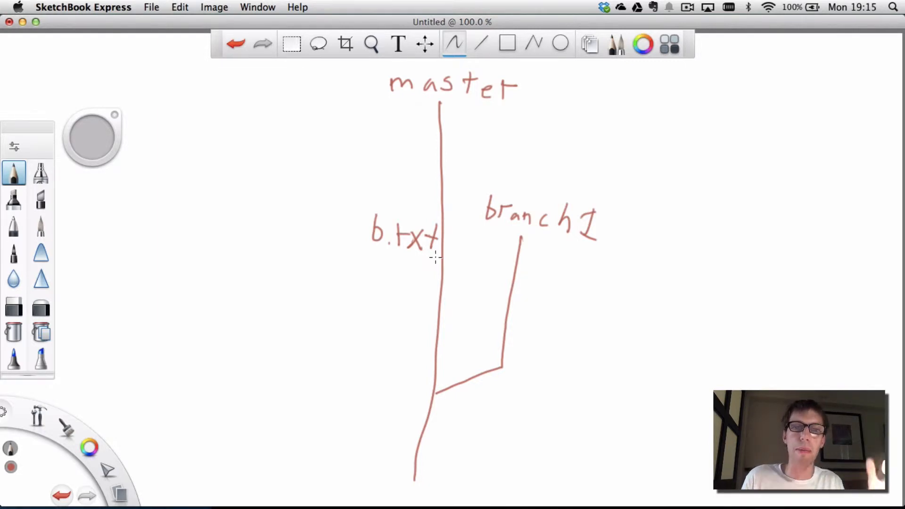
mouse_move(364, 226)
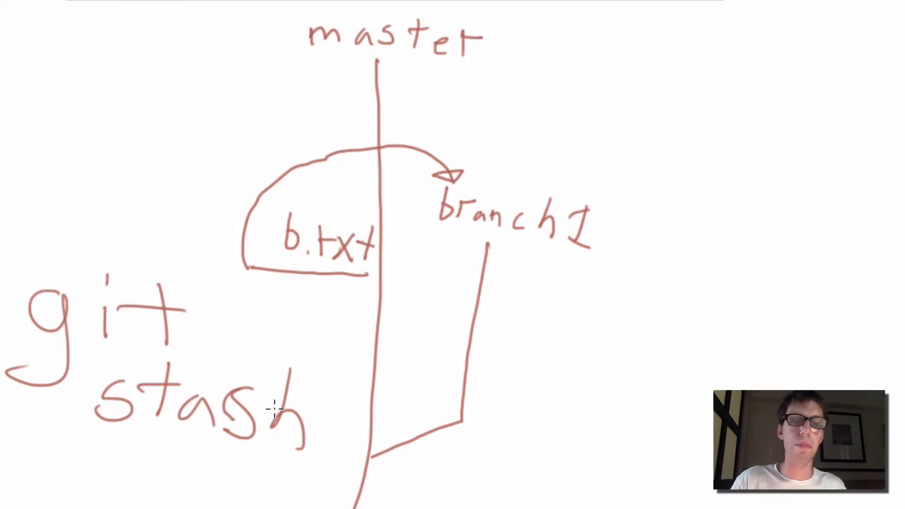
mouse_move(220, 414)
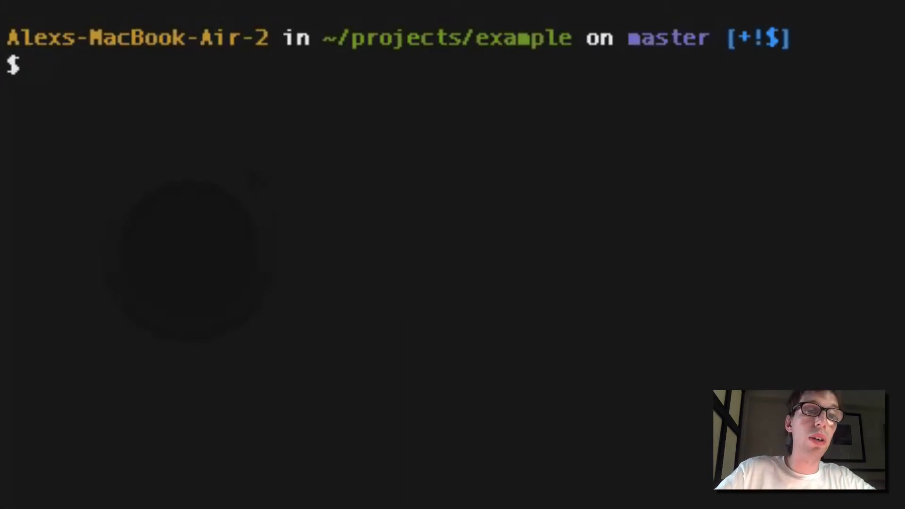
Step: Create b.txt via 'subl b.txt' and give it a short line of text
type("subl")
type("this is a de")
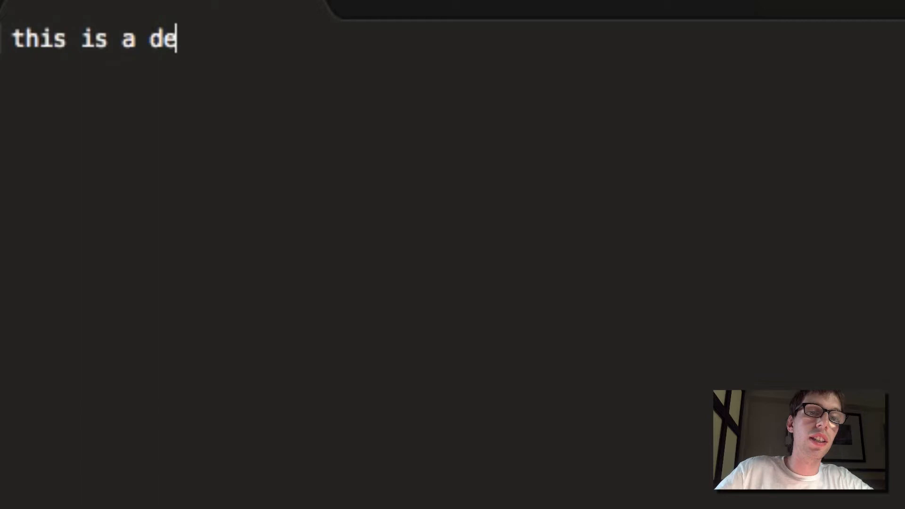
type("xt docmu")
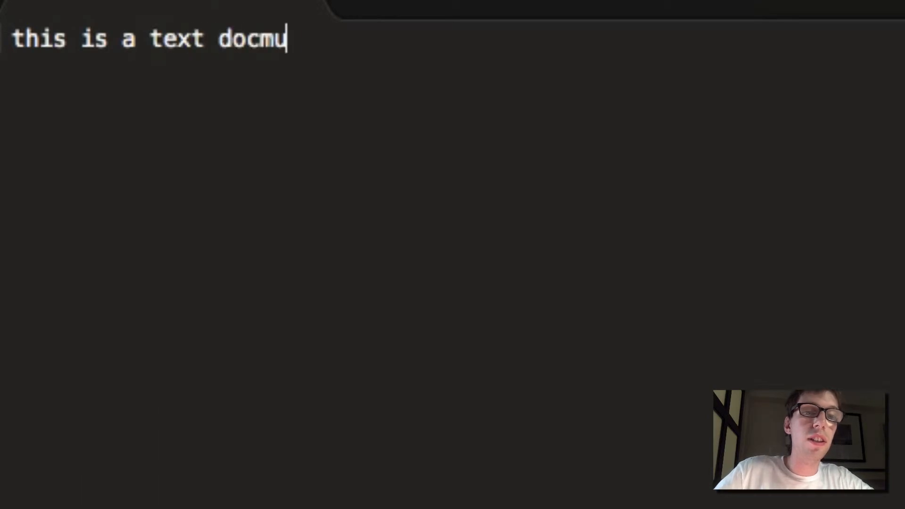
type("e")
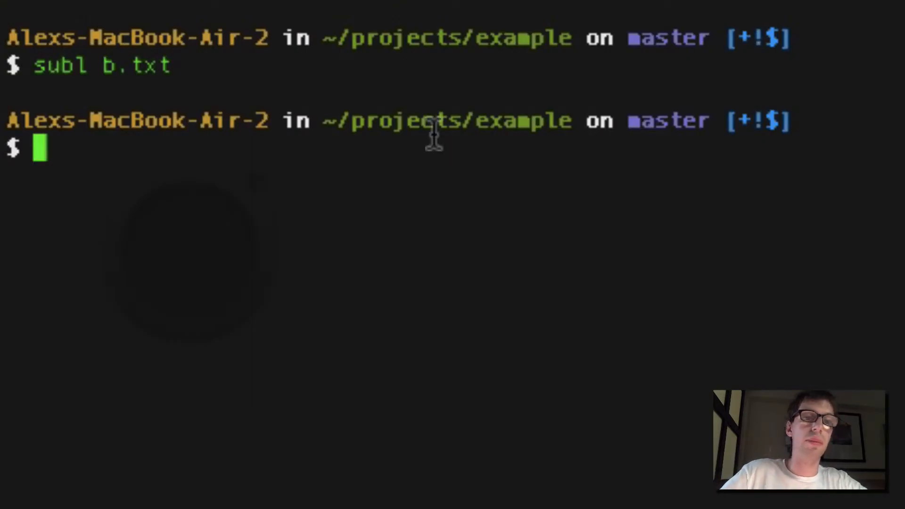
type("git")
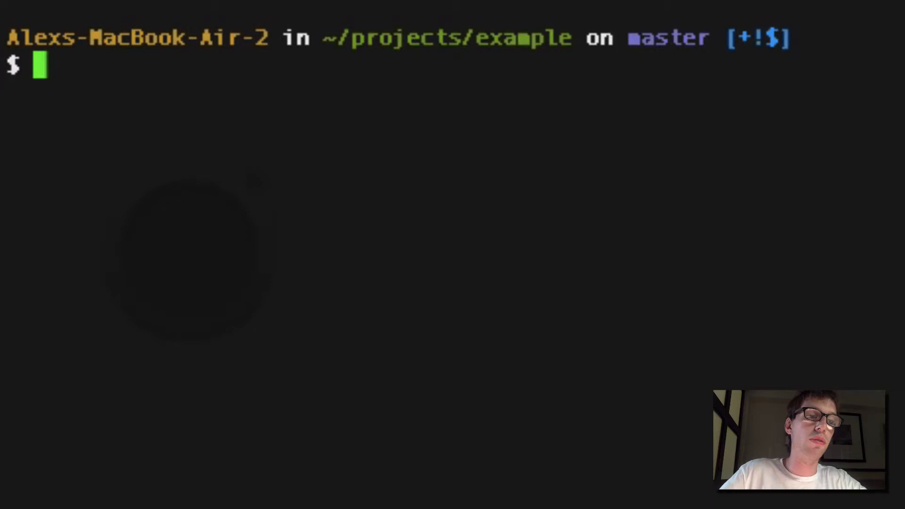
Step: Stage the new file with 'git add b.txt'
type("git")
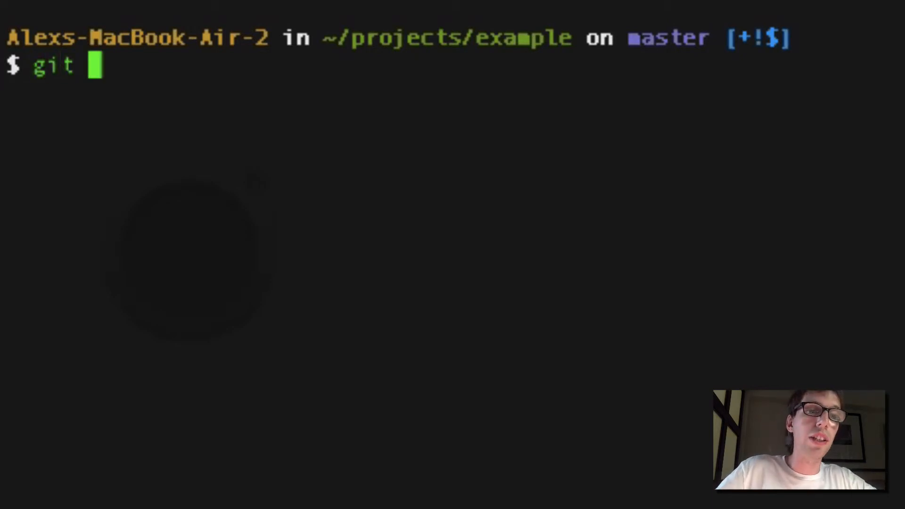
type("add b.txt")
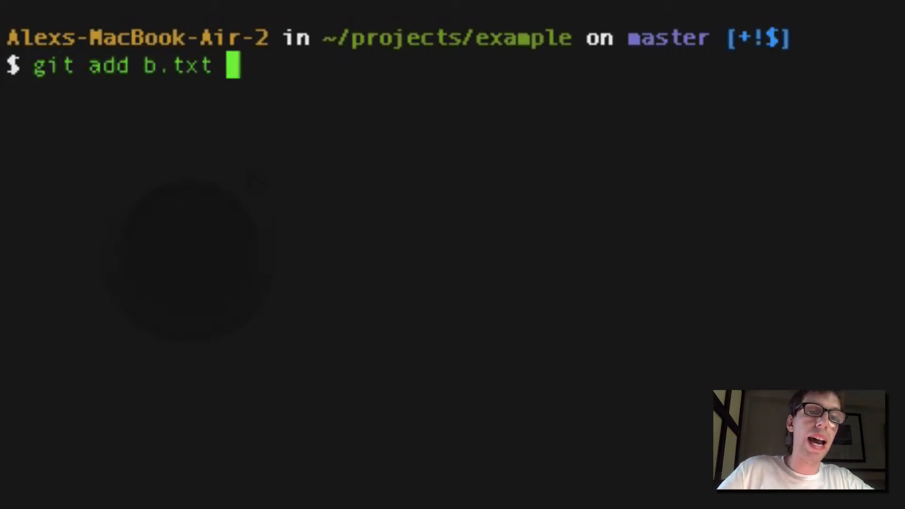
key("Return")
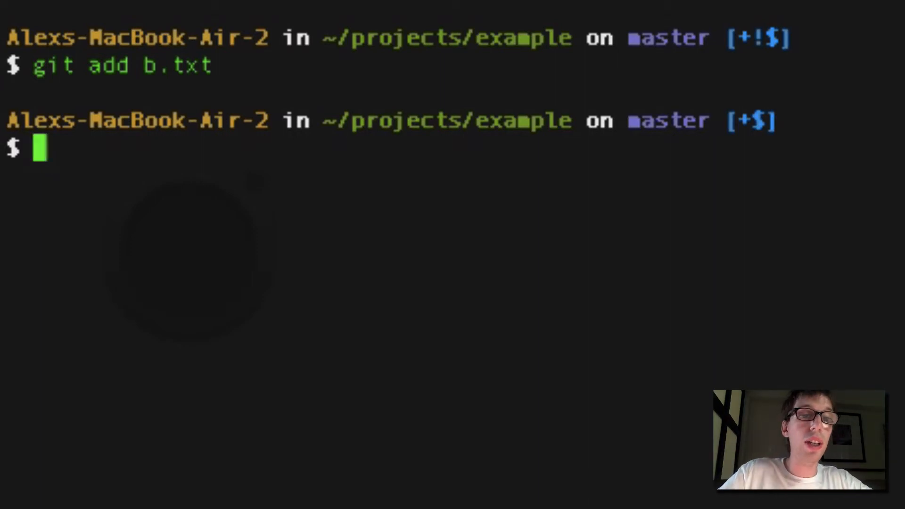
Step: Stash the staged changes with 'git stash', leaving master clean at 2955a95
type("git stash")
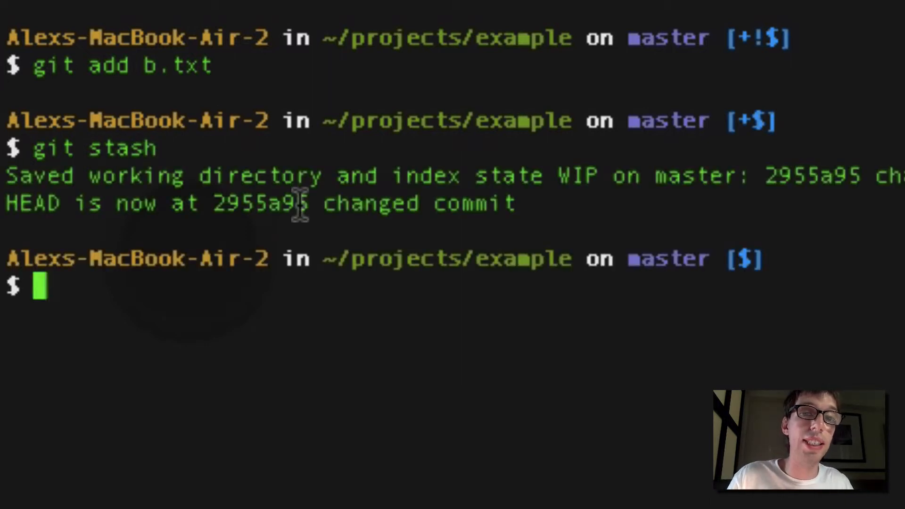
mouse_move(543, 168)
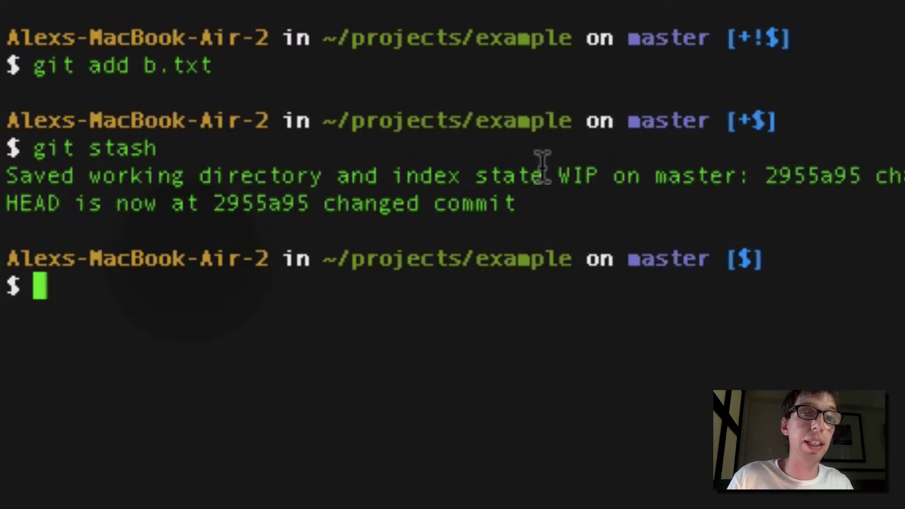
type("git s")
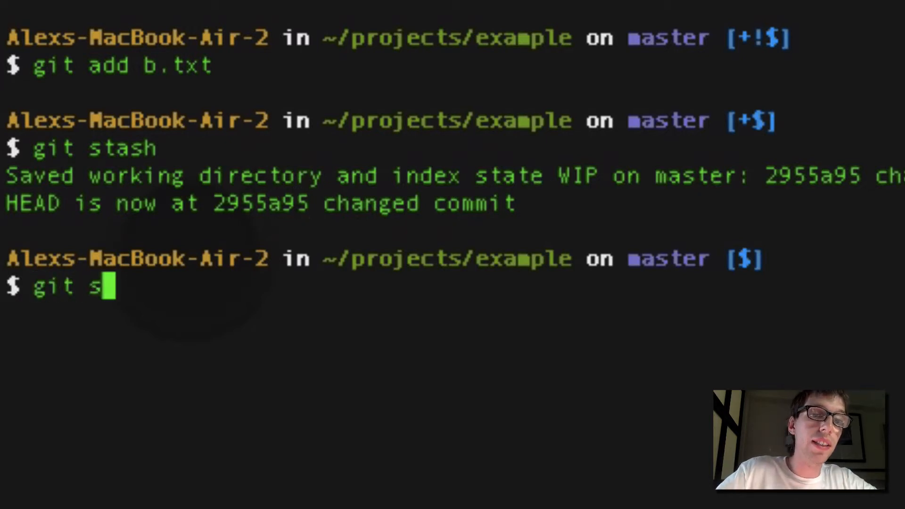
Step: Run 'git stash list' to show the three WIP stashes on master at 2955a95
type("tash --li")
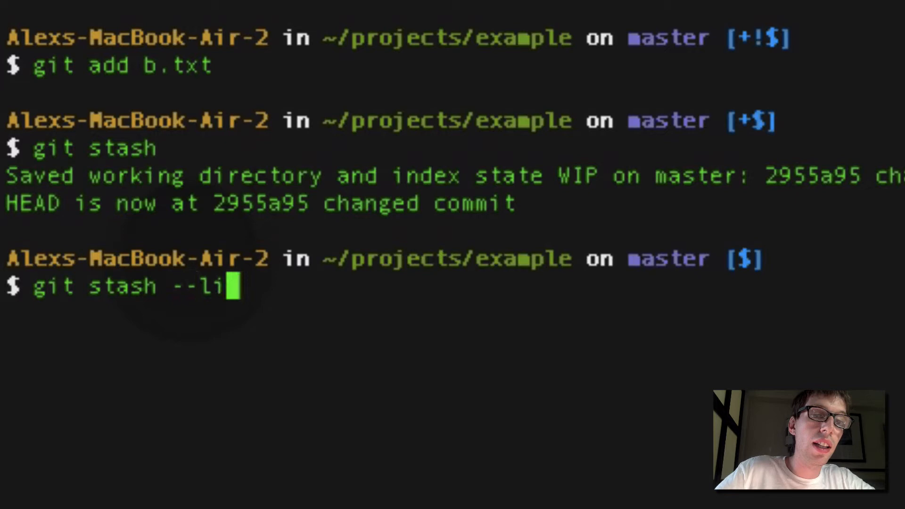
key("Return")
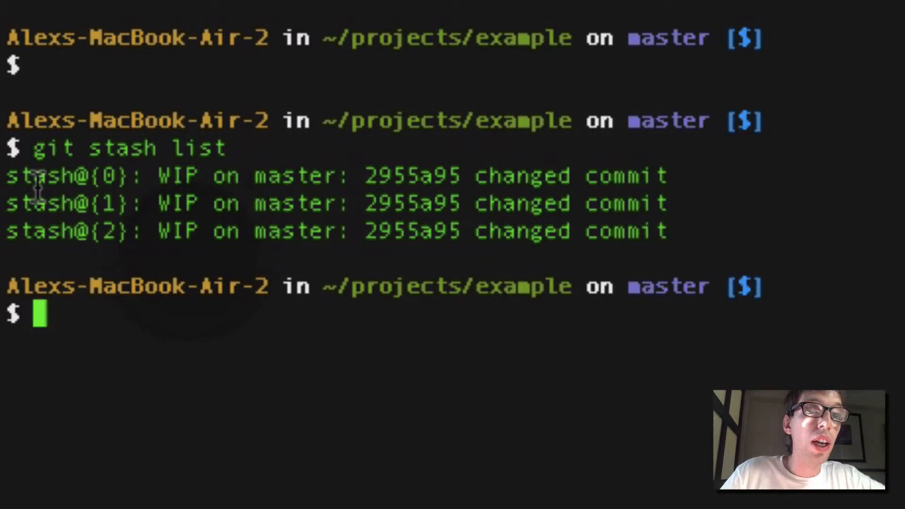
mouse_move(141, 176)
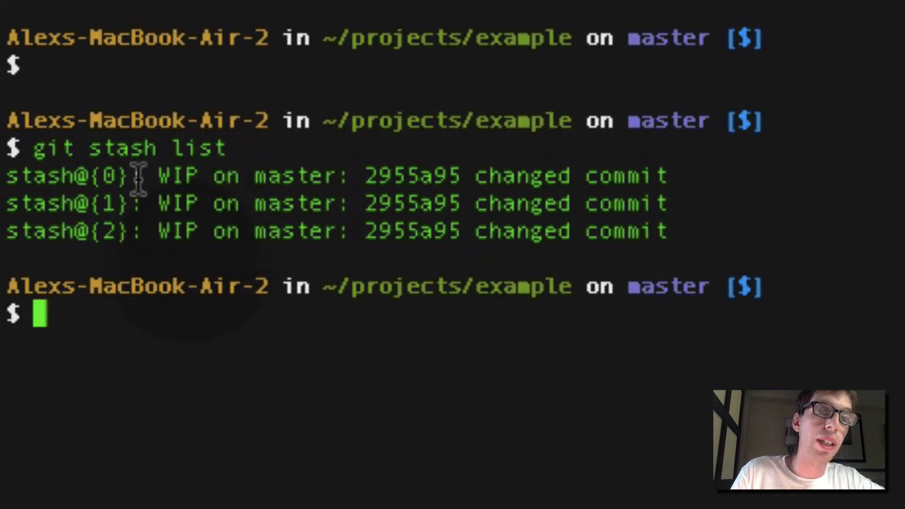
mouse_move(205, 210)
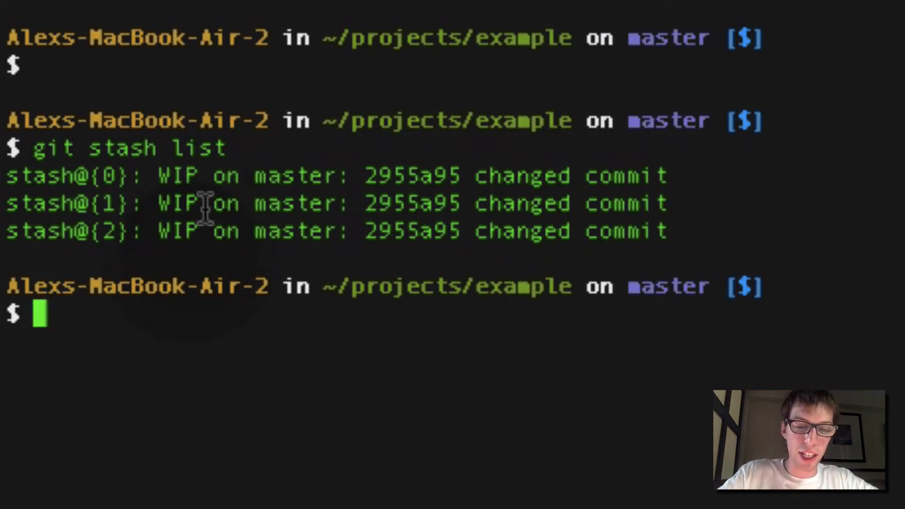
Step: Switch the repository to branch1 with 'git checkout branch1'
type("git che")
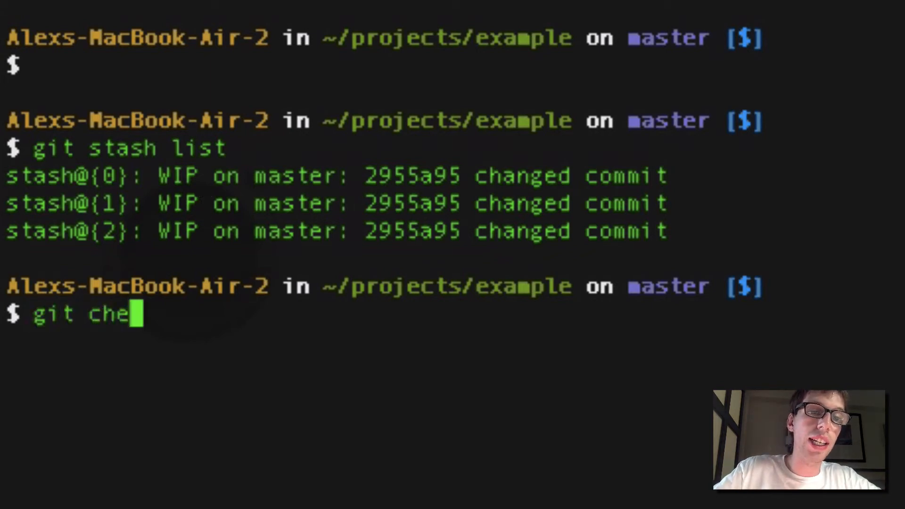
type("ckout br")
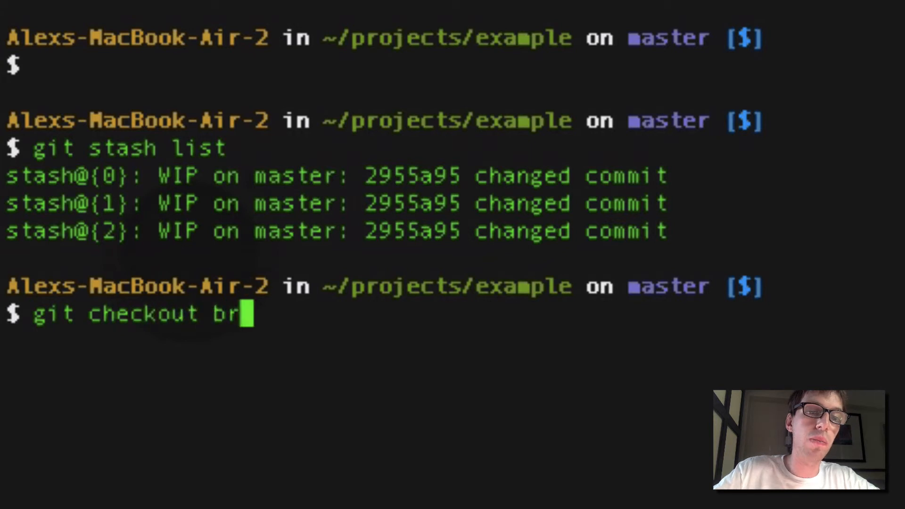
key("Return")
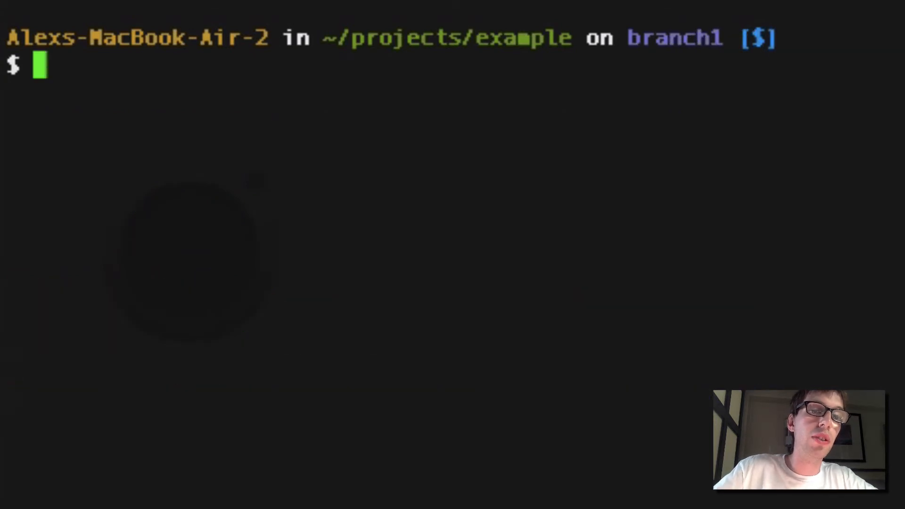
Step: Restore the stashed b.txt on branch1 with 'git stash apply'
type("git stach")
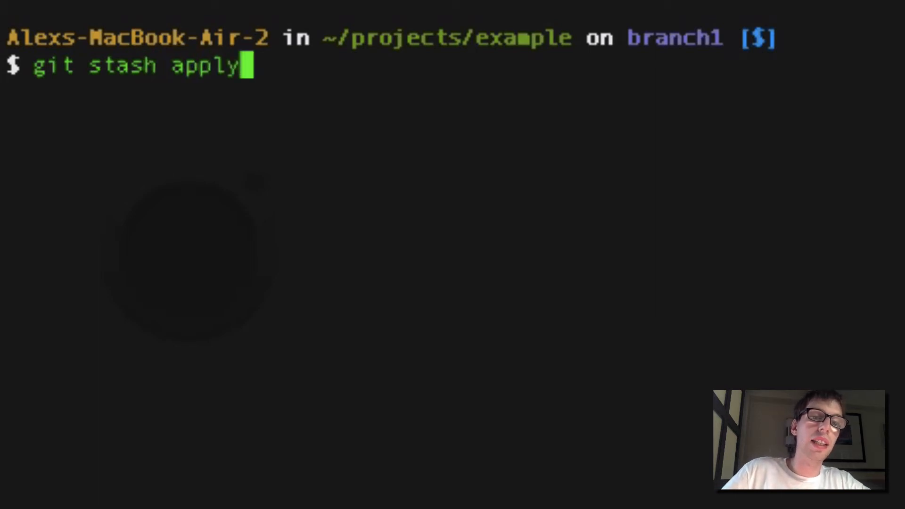
key("Return")
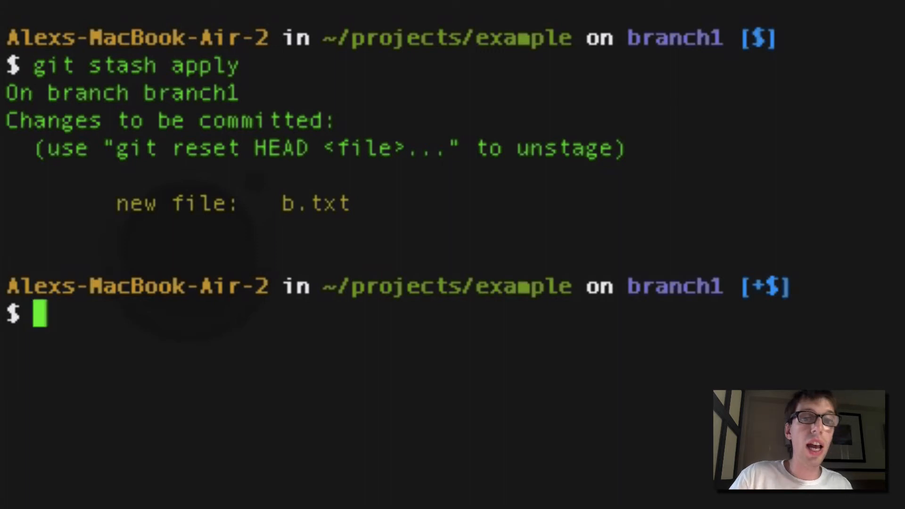
Step: Print b.txt with 'cat', confirming it reads 'this is a text document.'
type("g")
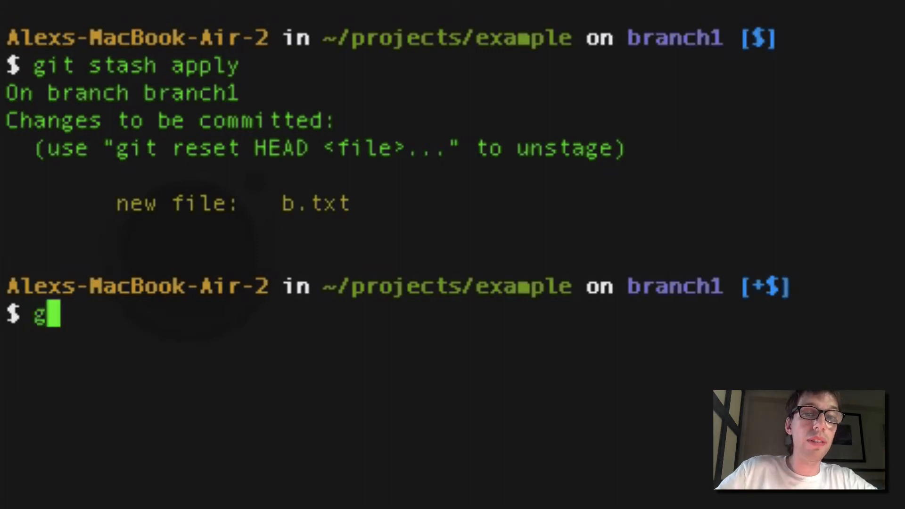
type("it")
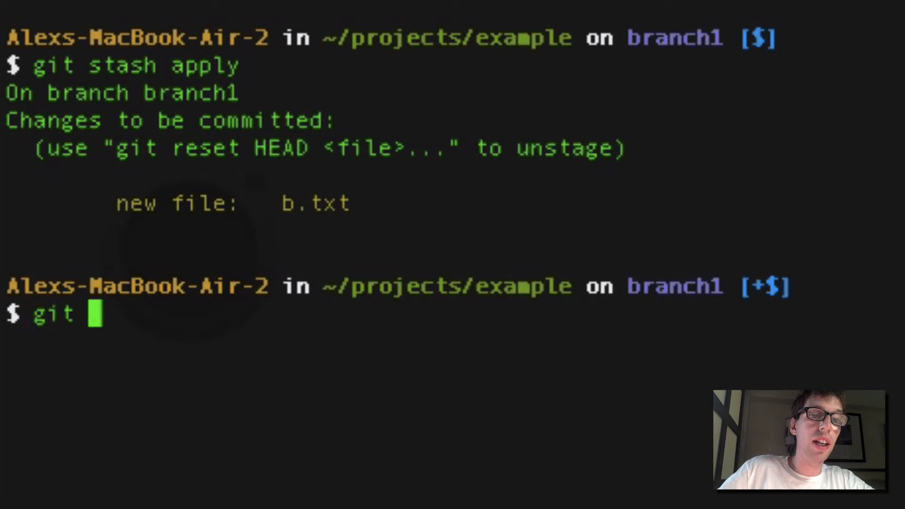
type("cat b.txt")
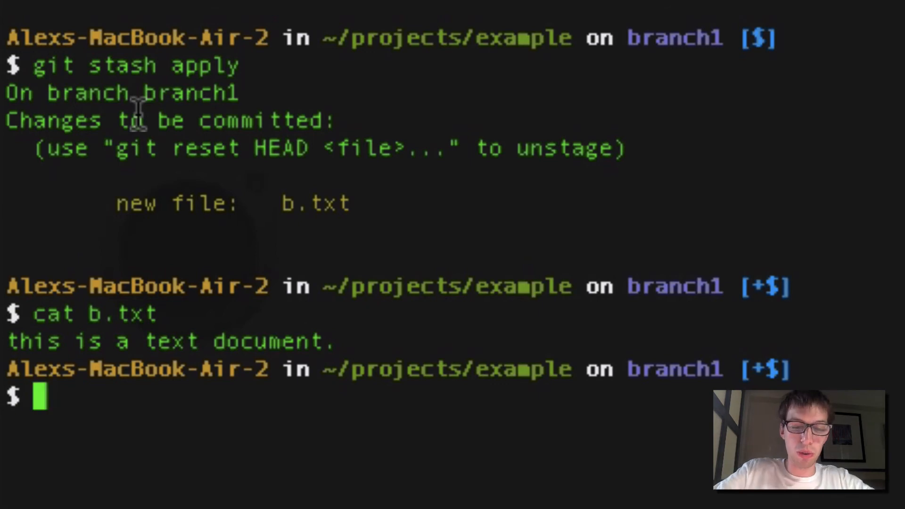
type("git a")
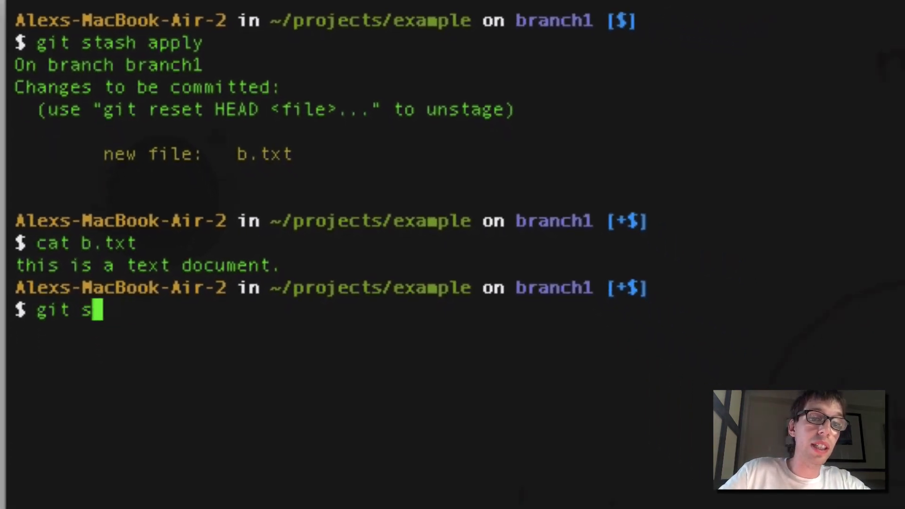
Step: Check 'git status', commit b.txt with 'git commit -am', and begin 'git checkout master'
key("Return")
type("git commit -am \"added b.t")
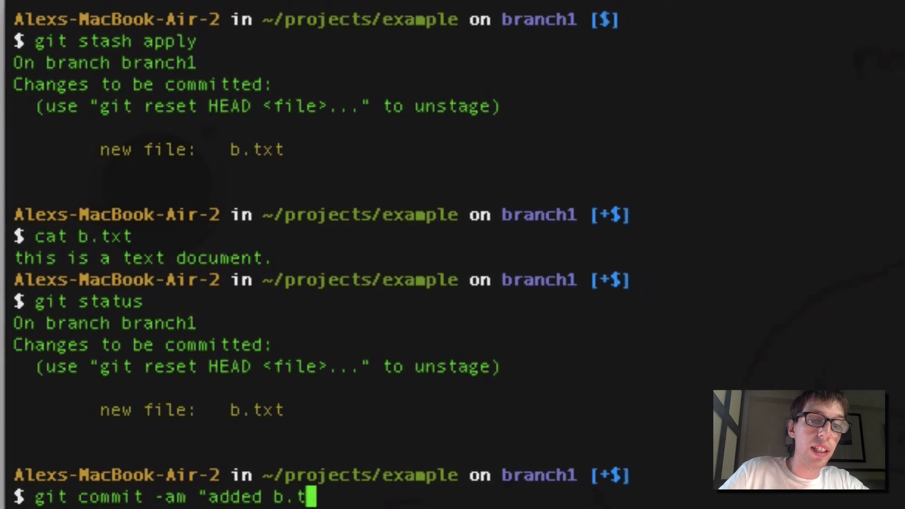
key("Return")
type("git")
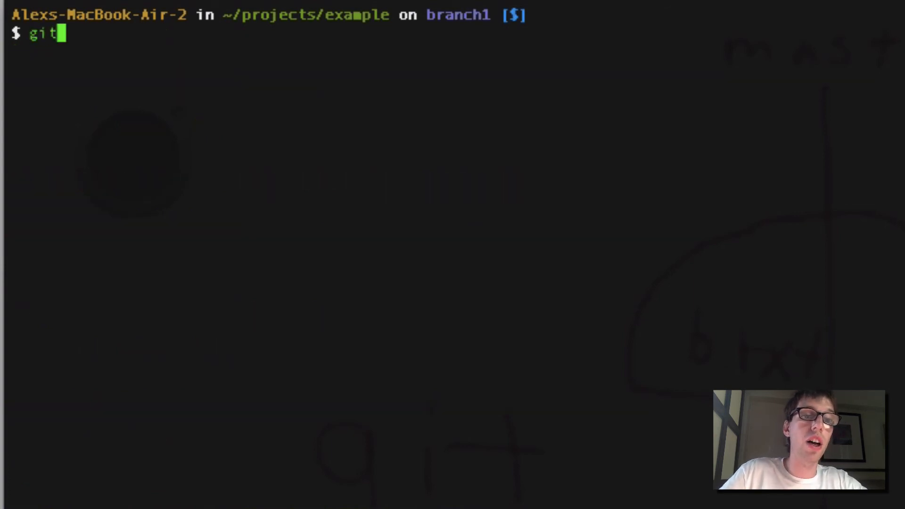
type("checkout mast")
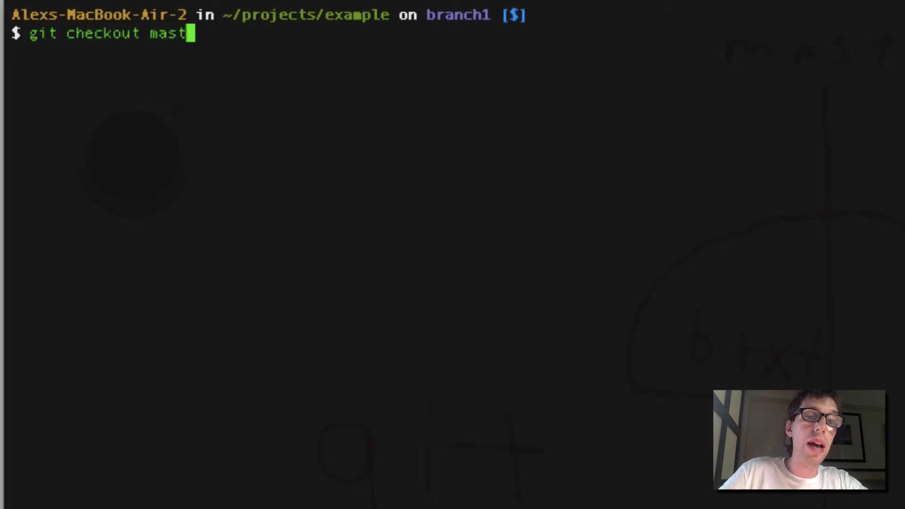